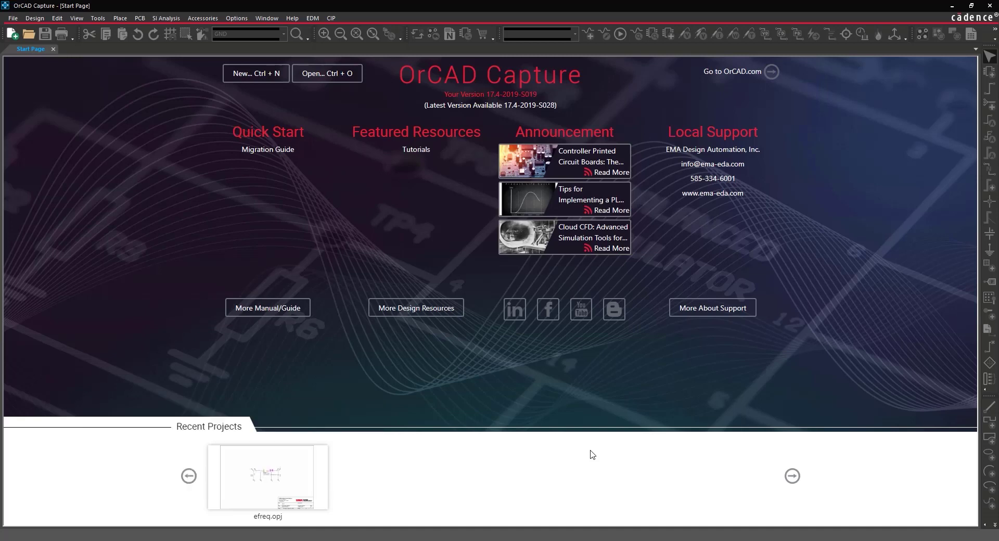
- Create a new project named Differentiator with an empty schematic page
{"action": "left_click", "coordinate": [12, 18]}
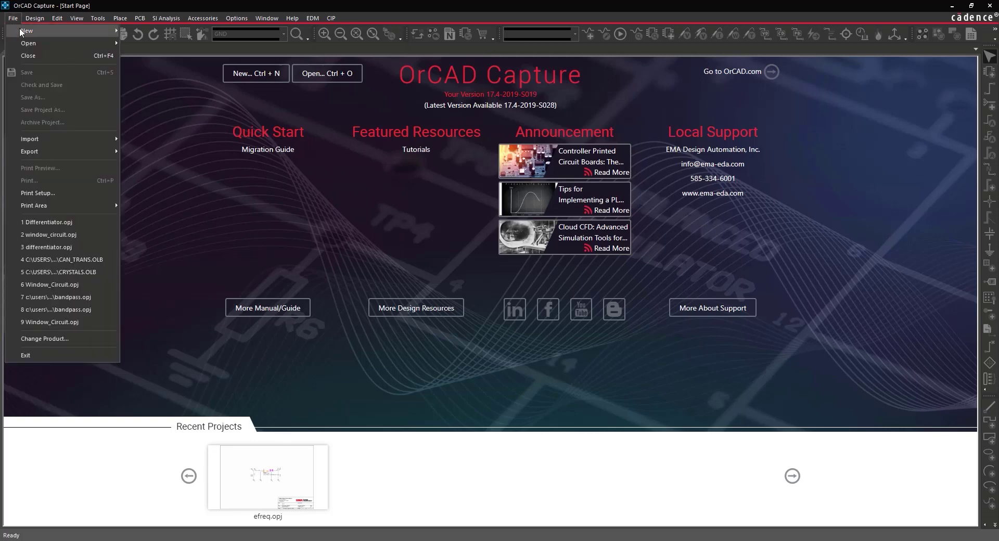
{"action": "left_click", "coordinate": [27, 30]}
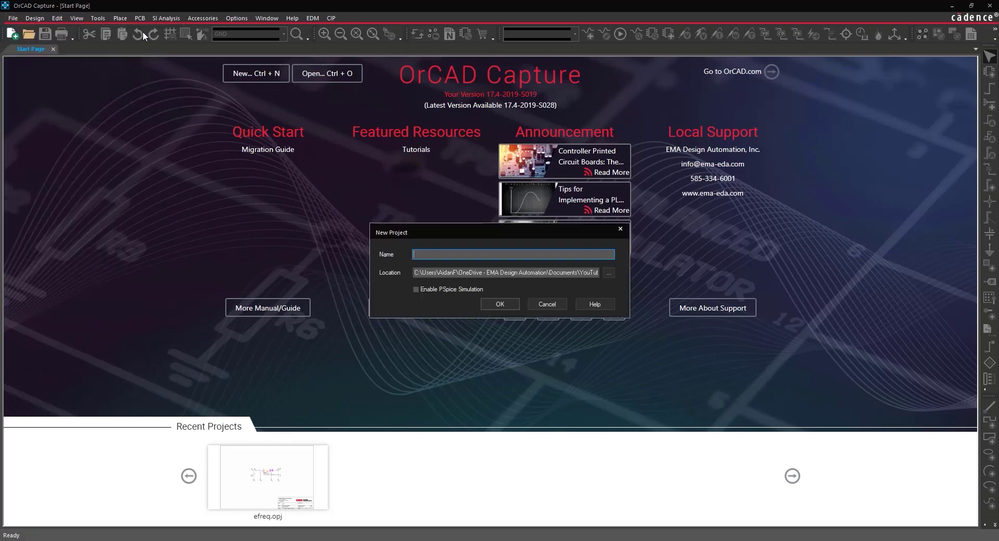
{"action": "type", "text": "Differentiator"}
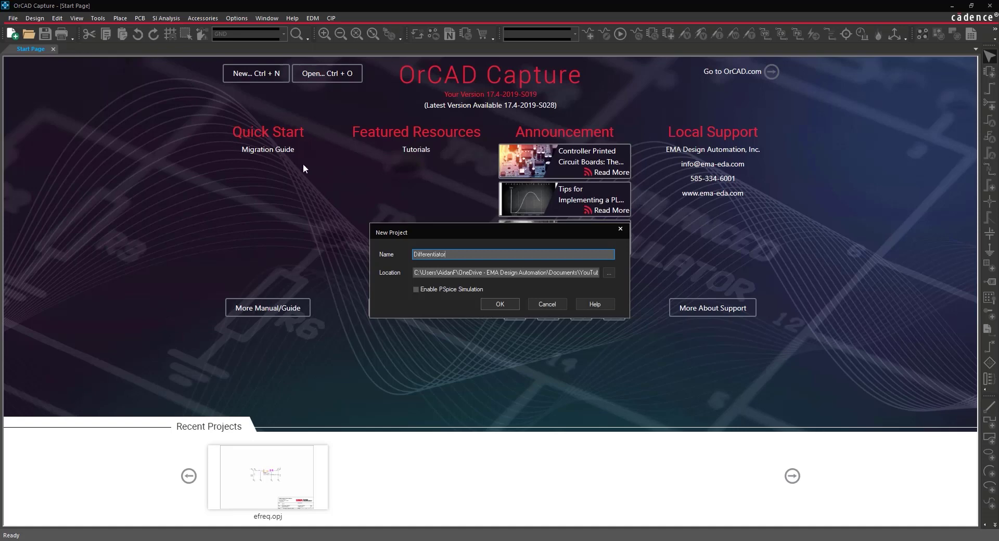
{"action": "left_click", "coordinate": [499, 303]}
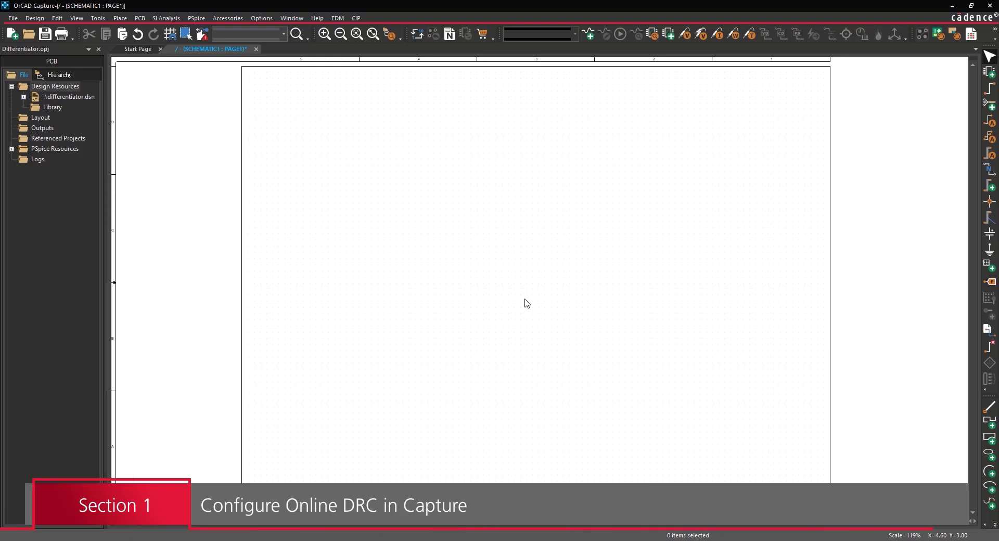
{"action": "mouse_move", "coordinate": [472, 257]}
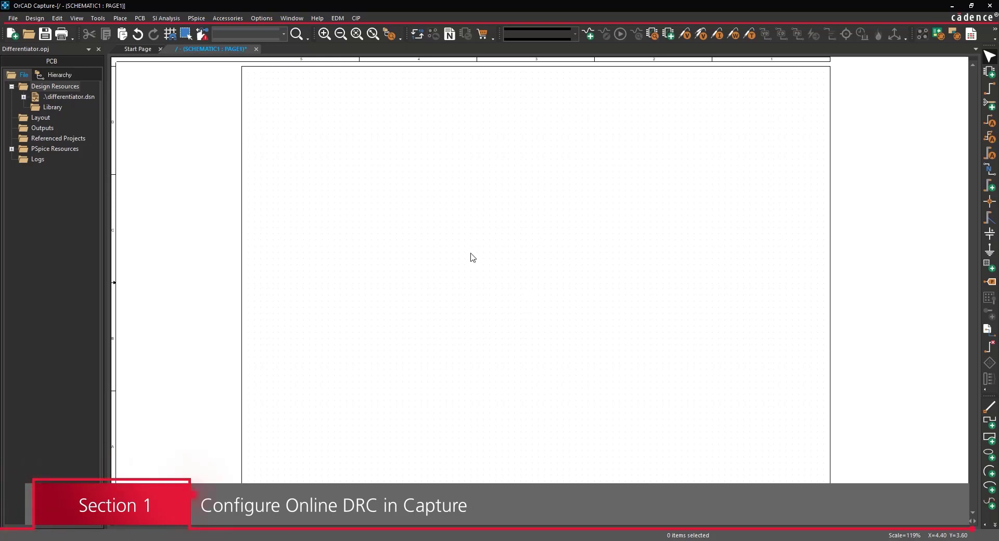
- Bring up the Design Rules Check dialog from the PCB menu
{"action": "left_click", "coordinate": [139, 18]}
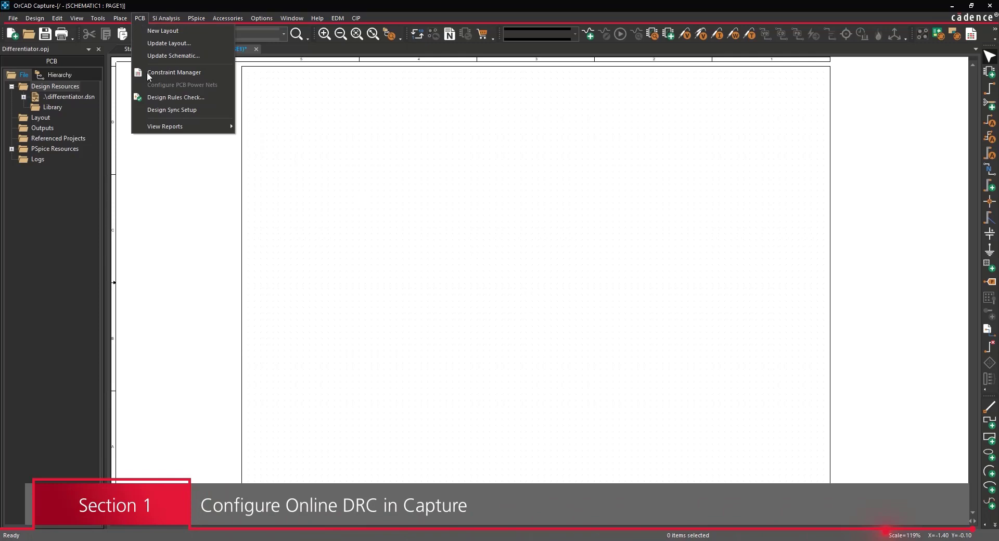
{"action": "left_click", "coordinate": [175, 97]}
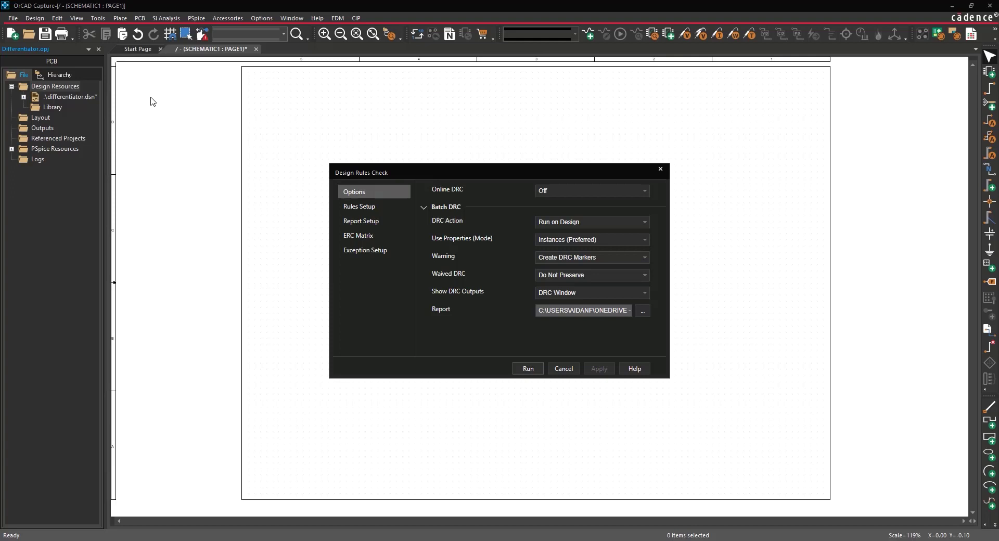
- Set Online DRC to On in the DRC options
{"action": "left_click", "coordinate": [589, 190]}
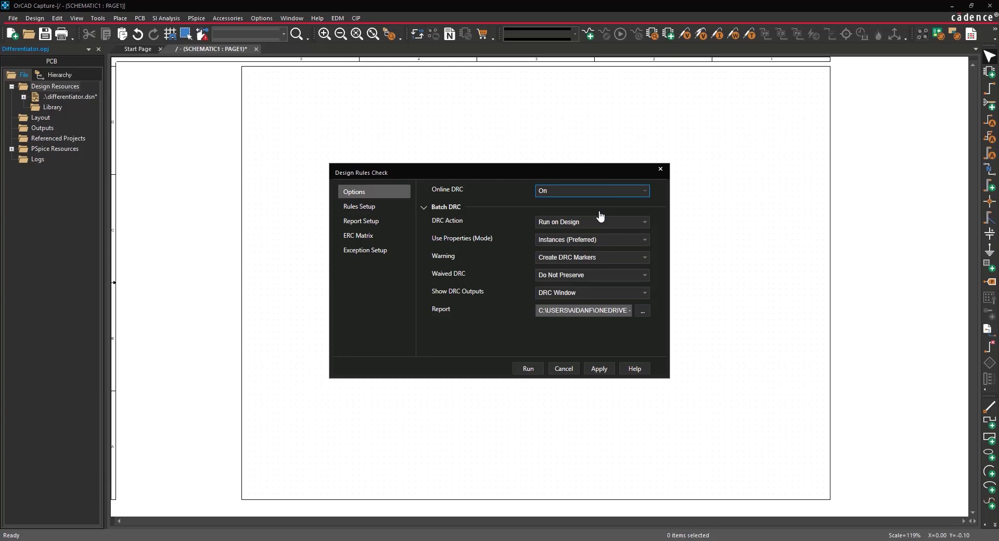
{"action": "mouse_move", "coordinate": [555, 216]}
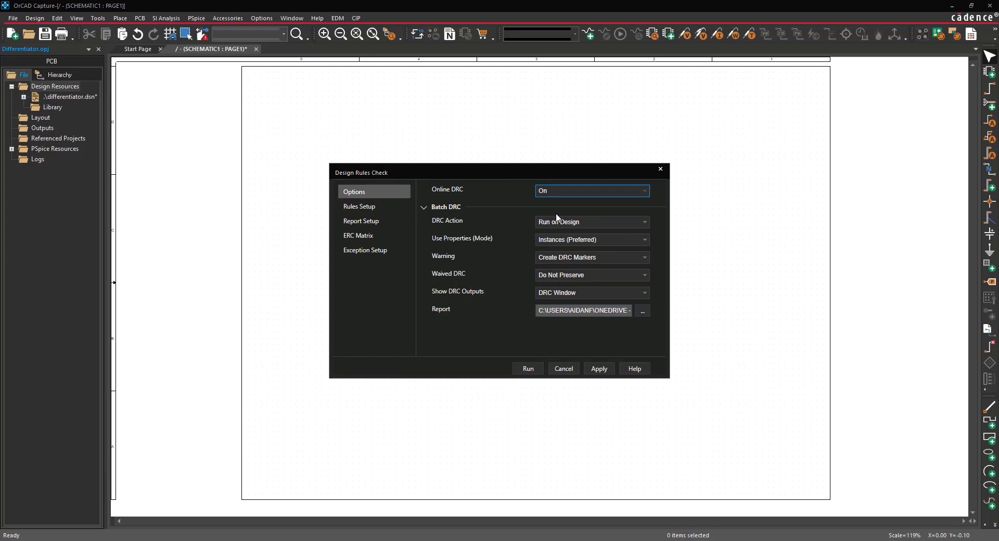
- Enable online checks for electrical and physical rules, including PCB footprint path, in Rules Setup
{"action": "left_click", "coordinate": [359, 206]}
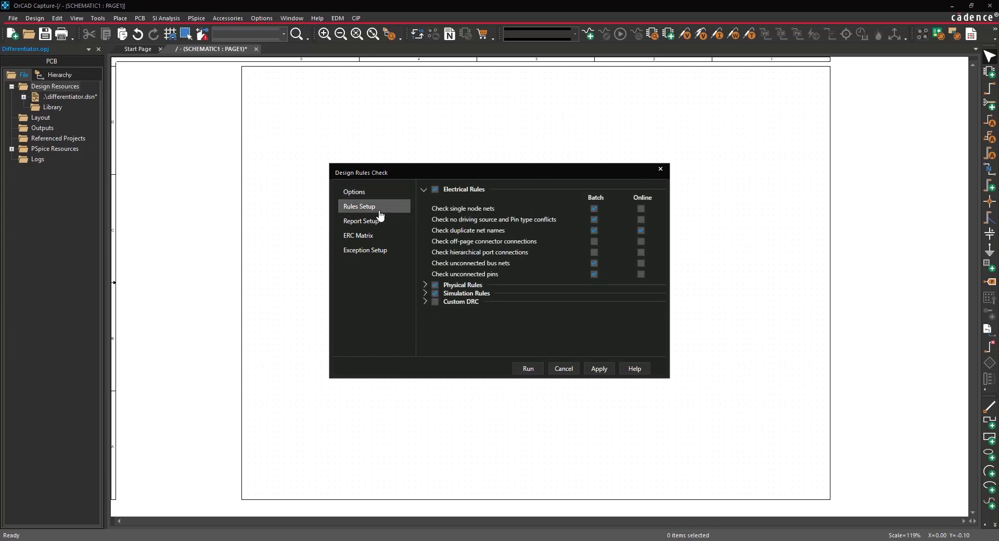
{"action": "mouse_move", "coordinate": [508, 229]}
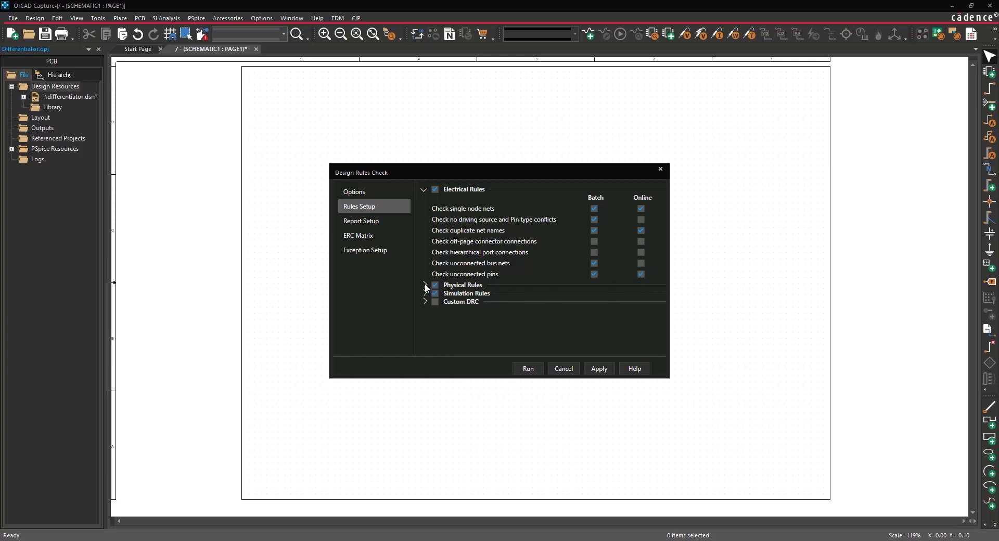
{"action": "left_click", "coordinate": [424, 285]}
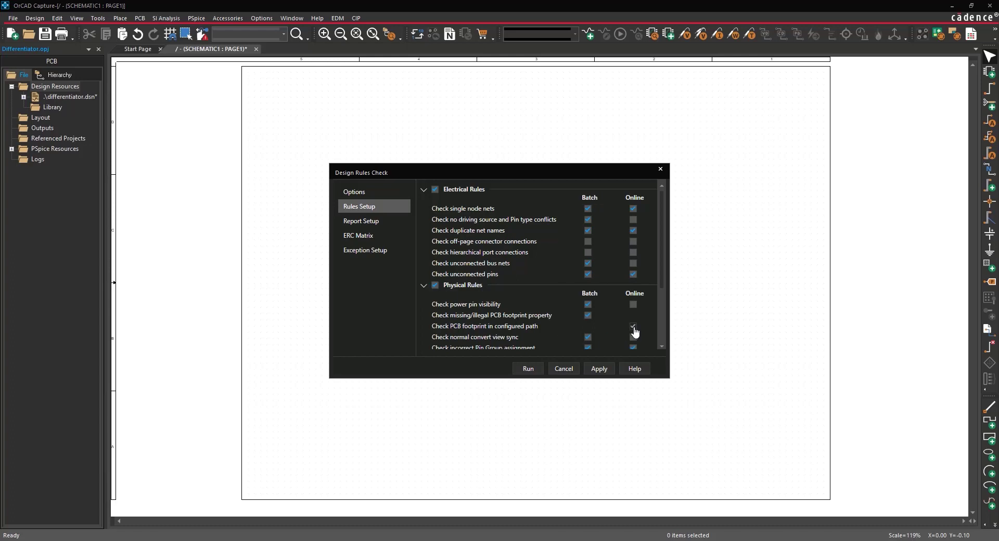
{"action": "left_click", "coordinate": [633, 327]}
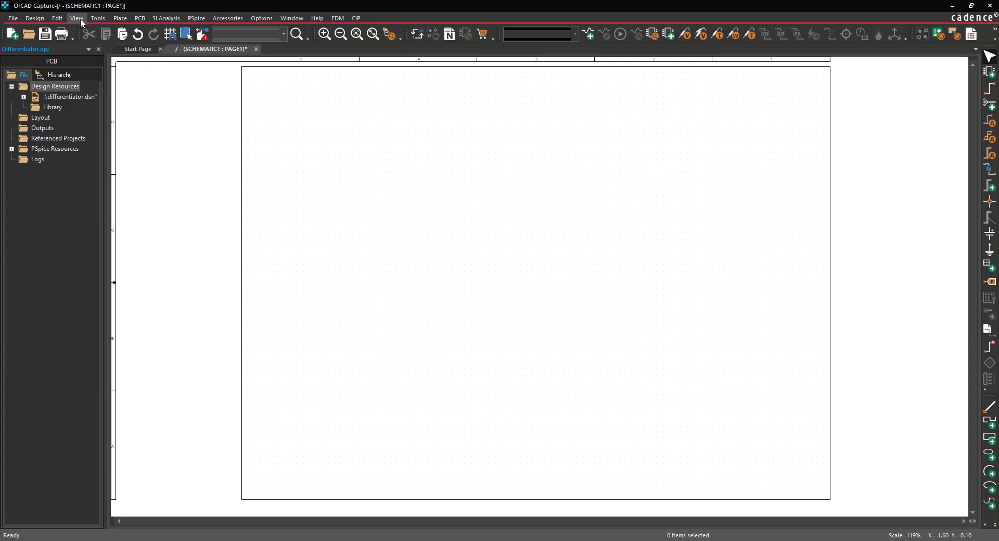
- Show the Online DRCs results window via View > Others
{"action": "left_click", "coordinate": [76, 18]}
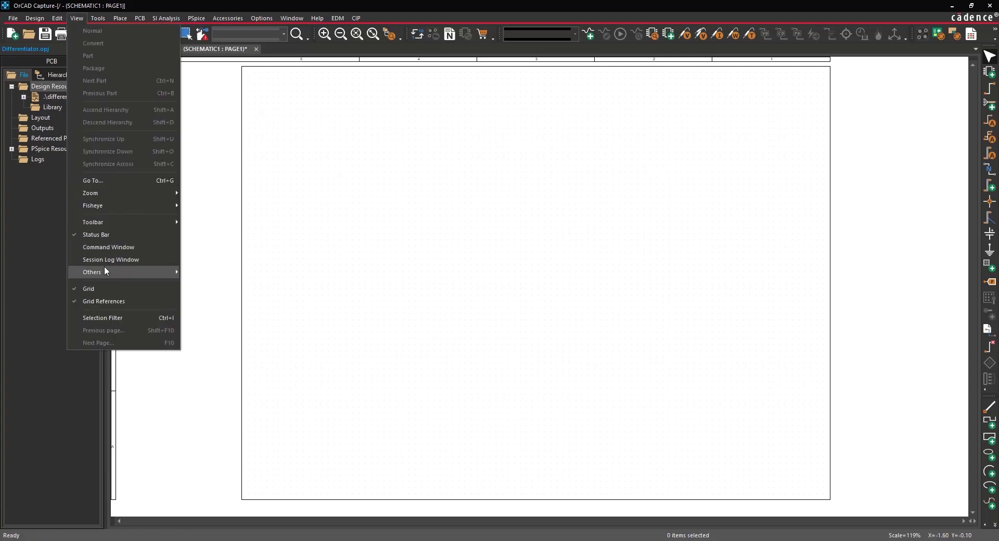
{"action": "left_click", "coordinate": [217, 285]}
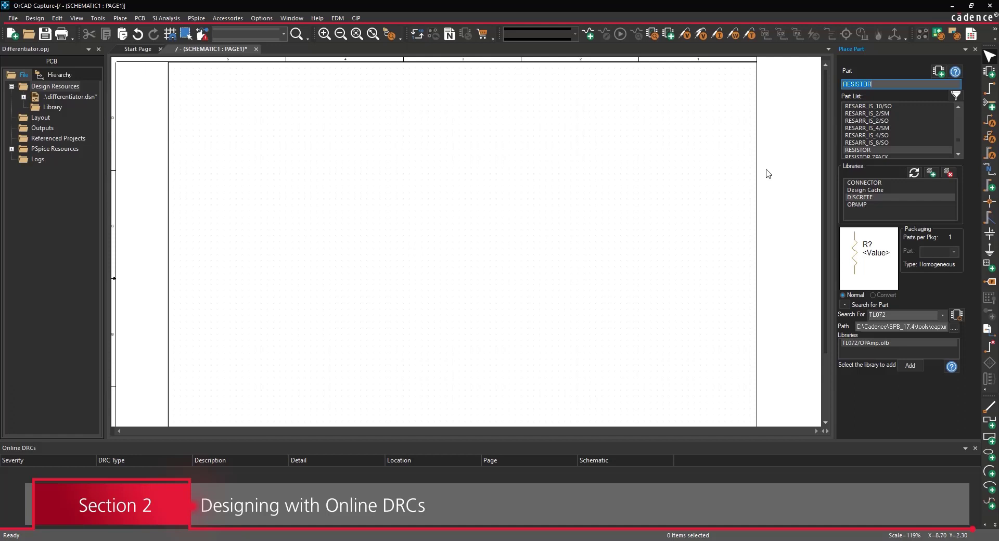
- Place a TL072 op-amp U1A and bring up its properties in the Property Editor
{"action": "left_click", "coordinate": [500, 279]}
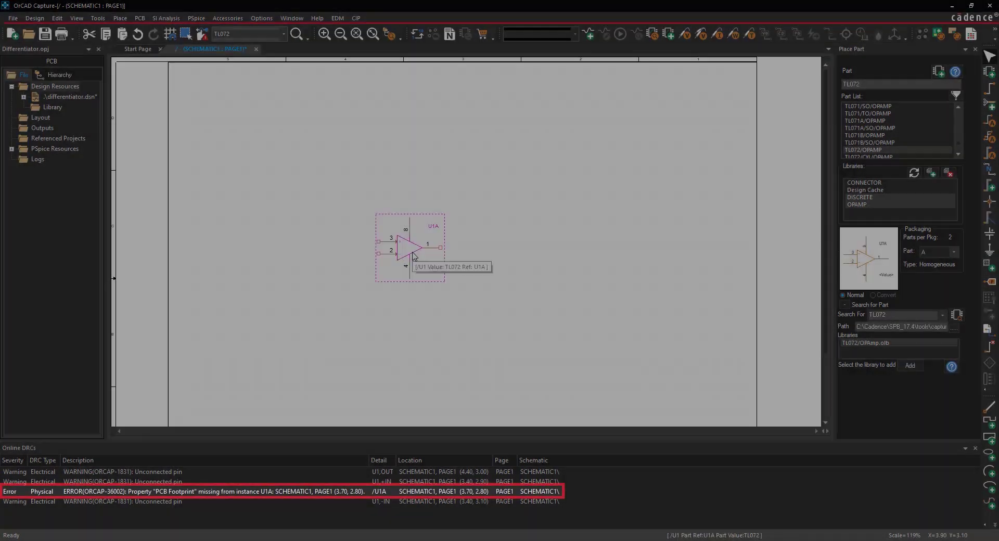
{"action": "double_click", "coordinate": [411, 245]}
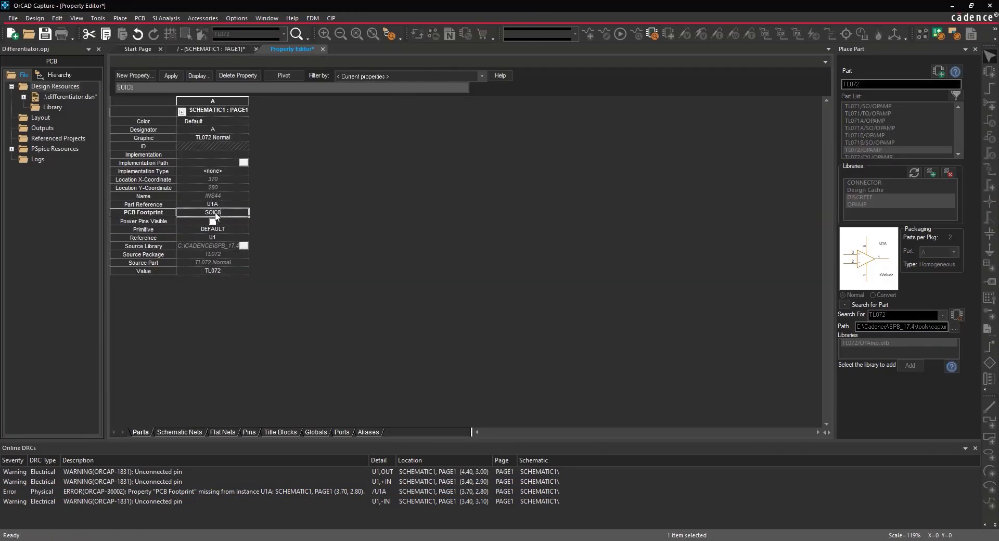
- Apply the SOIC8 PCB footprint to op-amp U1A
{"action": "left_click", "coordinate": [169, 75]}
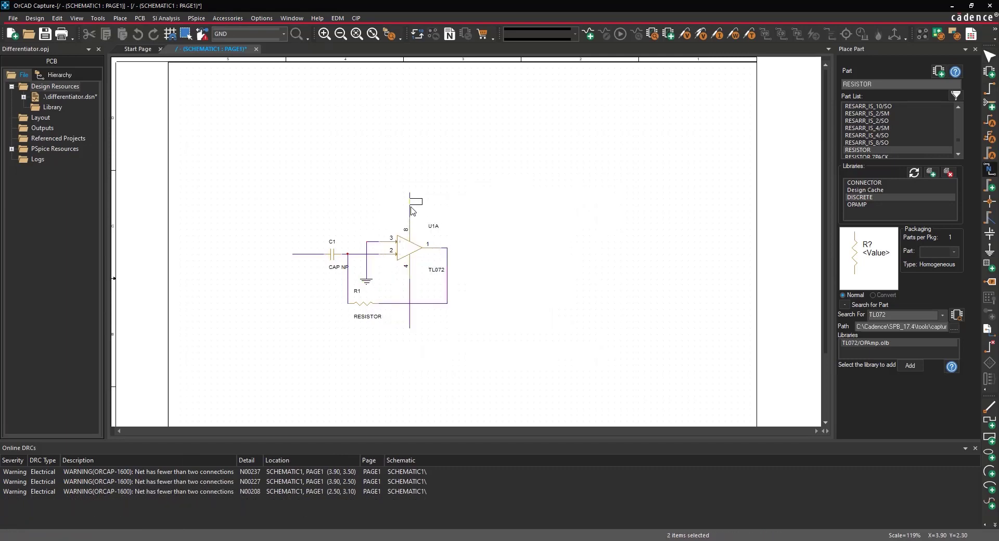
- Label U1A's upper supply wire with a net alias alongside VIN, VCC and VEE
{"action": "left_click", "coordinate": [285, 291]}
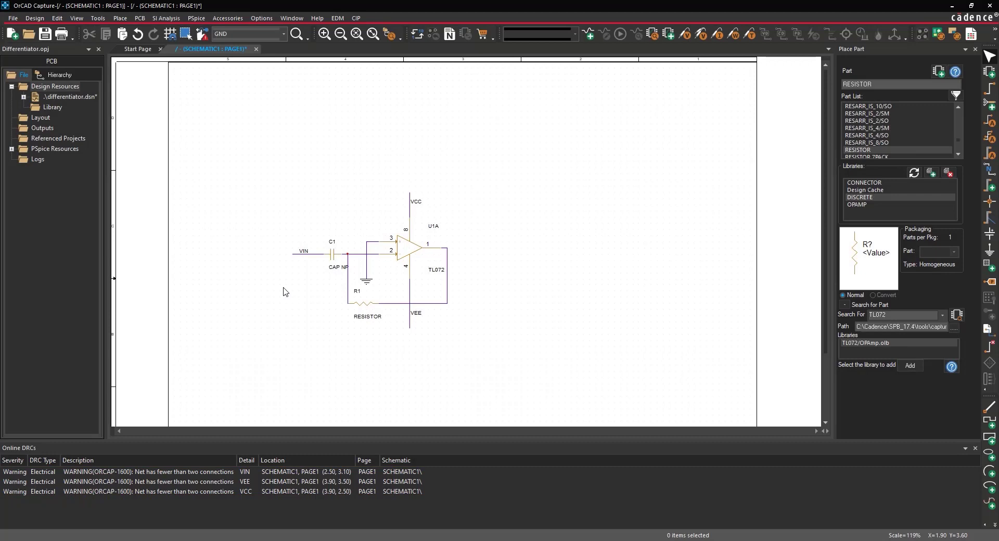
{"action": "mouse_move", "coordinate": [178, 380]}
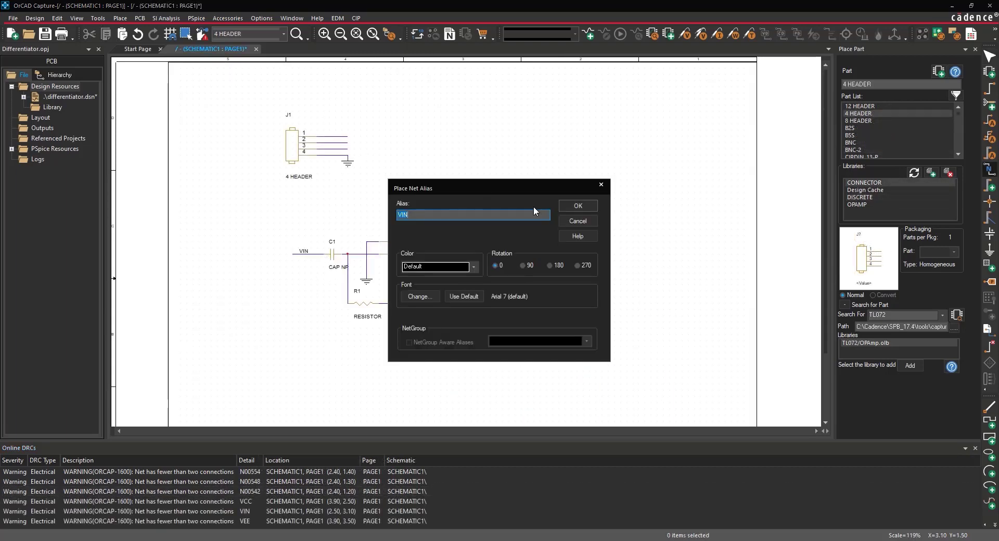
- Alias header J1 pins to VIN and VCC and dismiss the extra net alias
{"action": "left_click", "coordinate": [576, 205]}
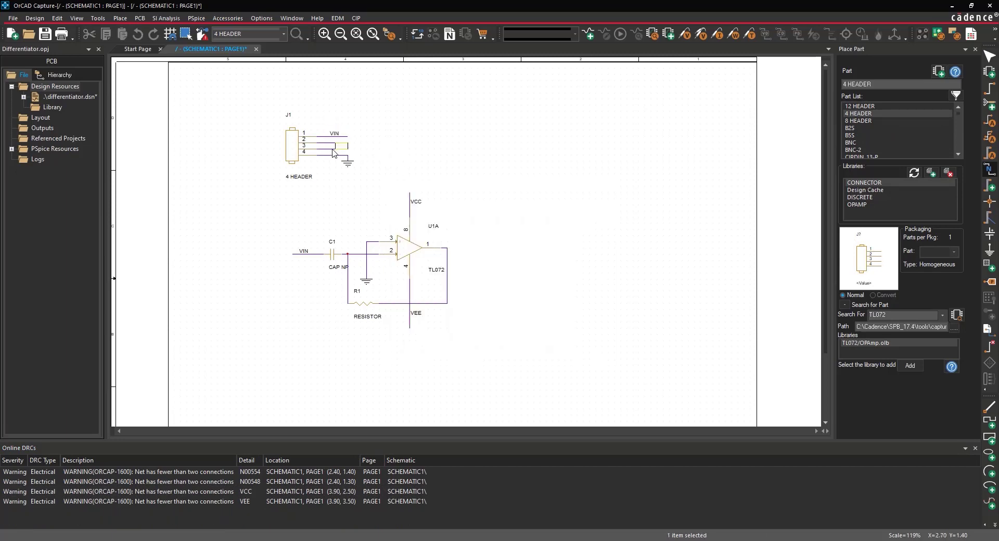
{"action": "left_click", "coordinate": [334, 140]}
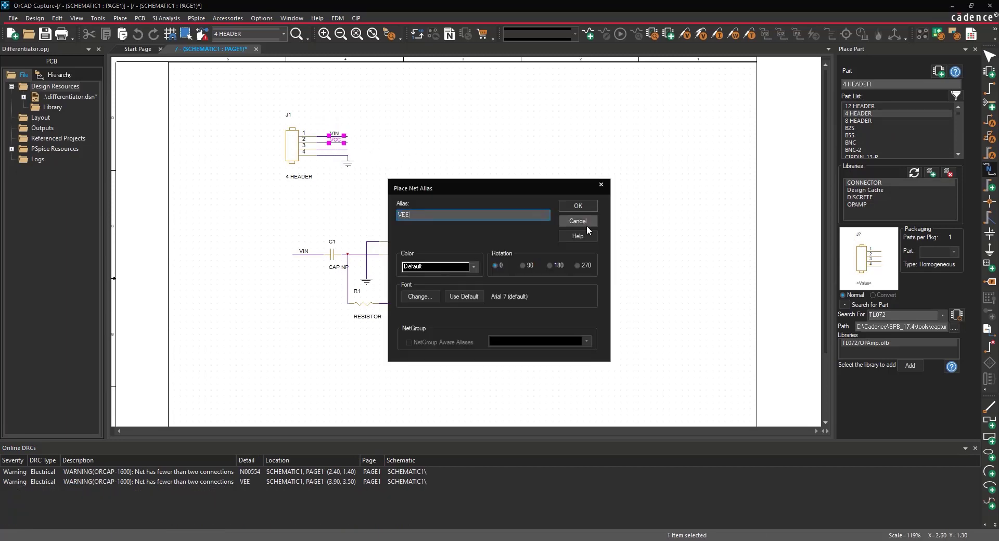
{"action": "left_click", "coordinate": [576, 205]}
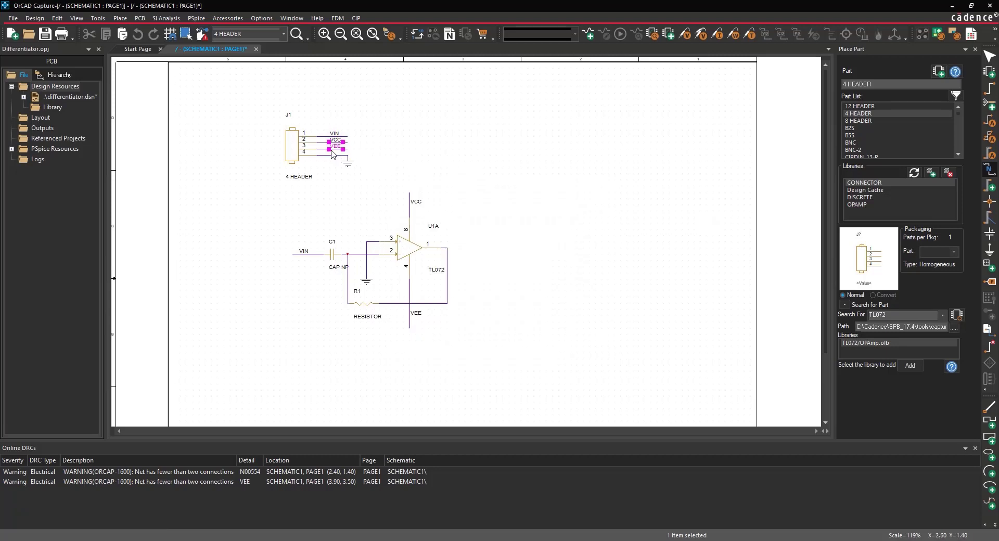